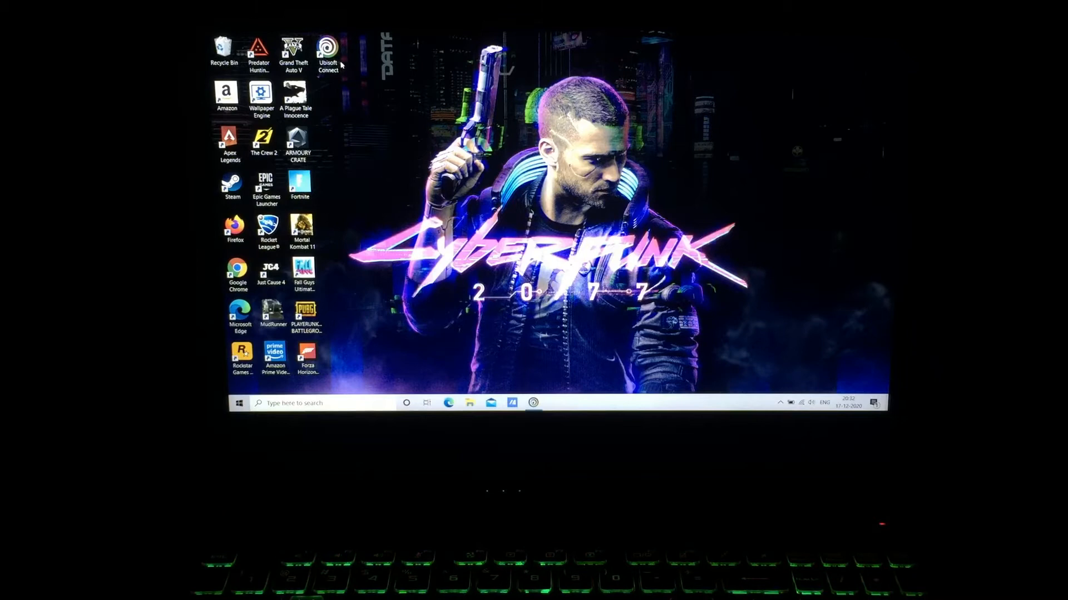
mouse_move(398, 174)
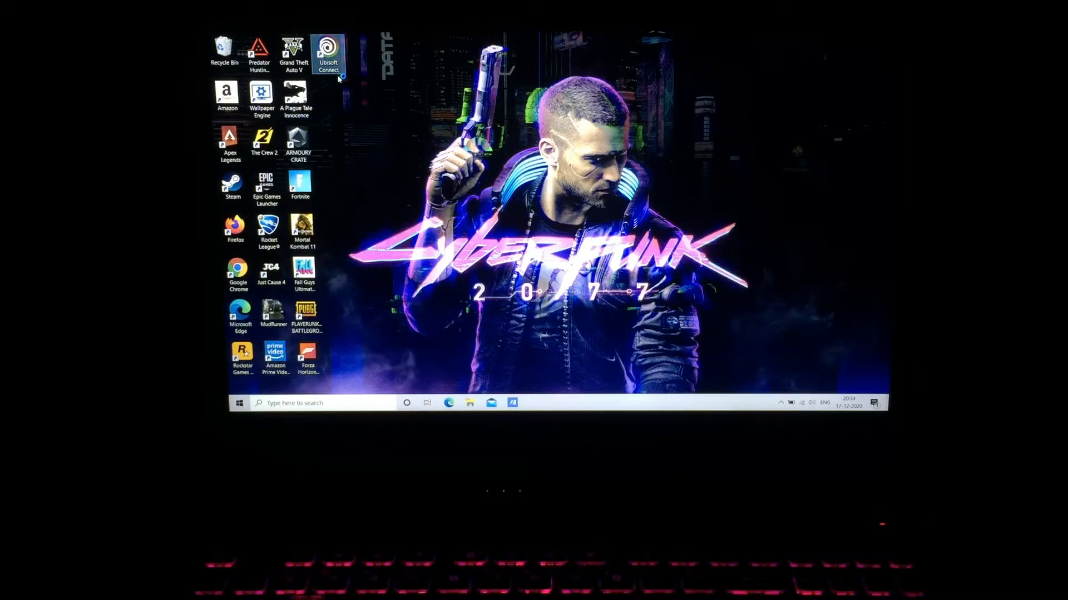
- Launch Ubisoft Connect and claim the free Trials Rising PC copy from Happy Holidays
double_click(328, 52)
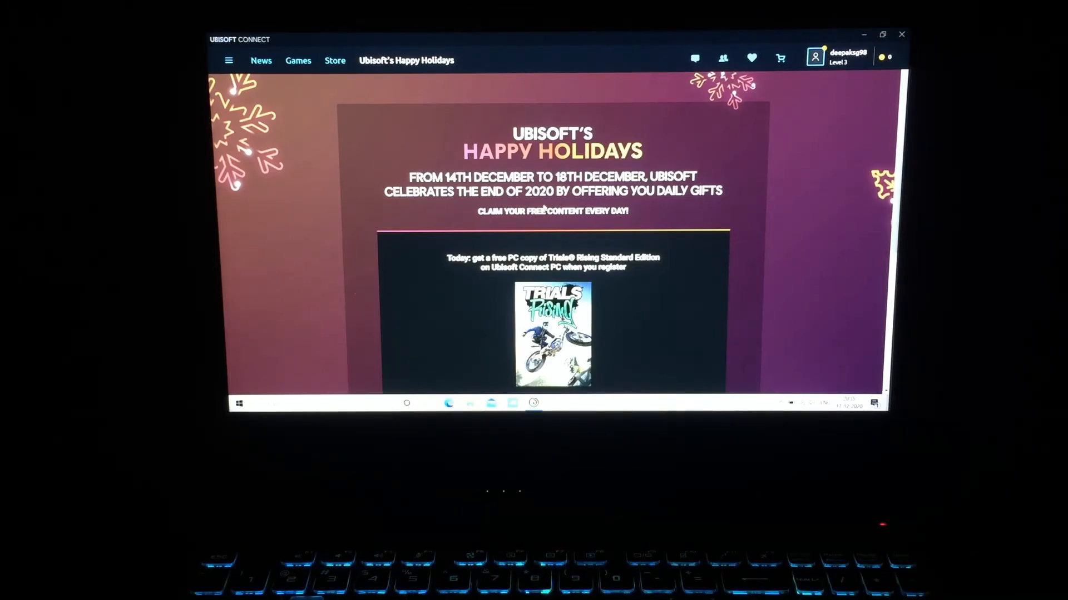
scroll("down", 3)
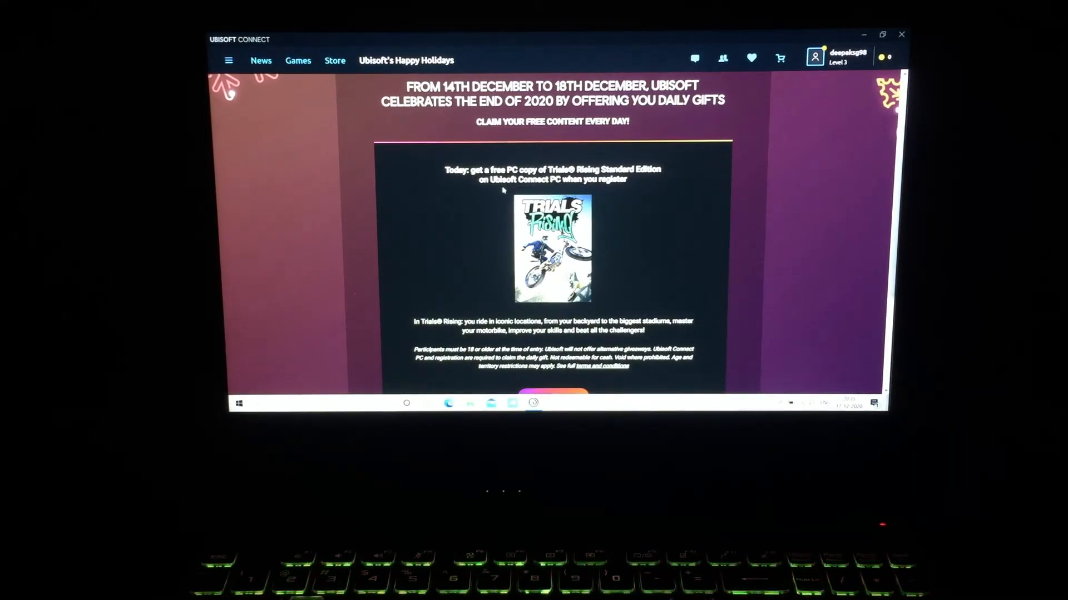
scroll("down", 3)
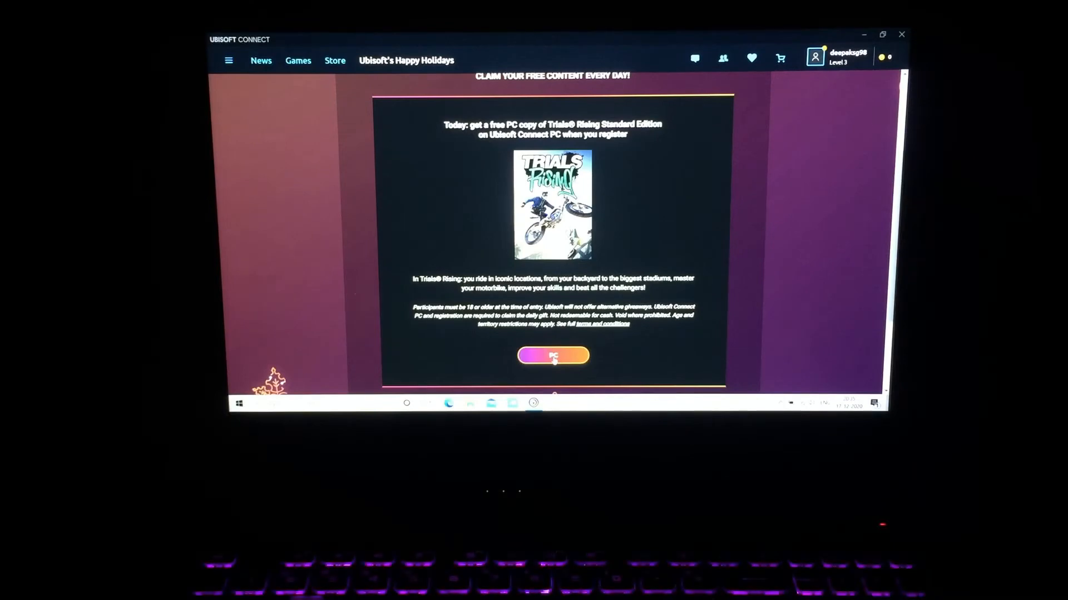
left_click(552, 355)
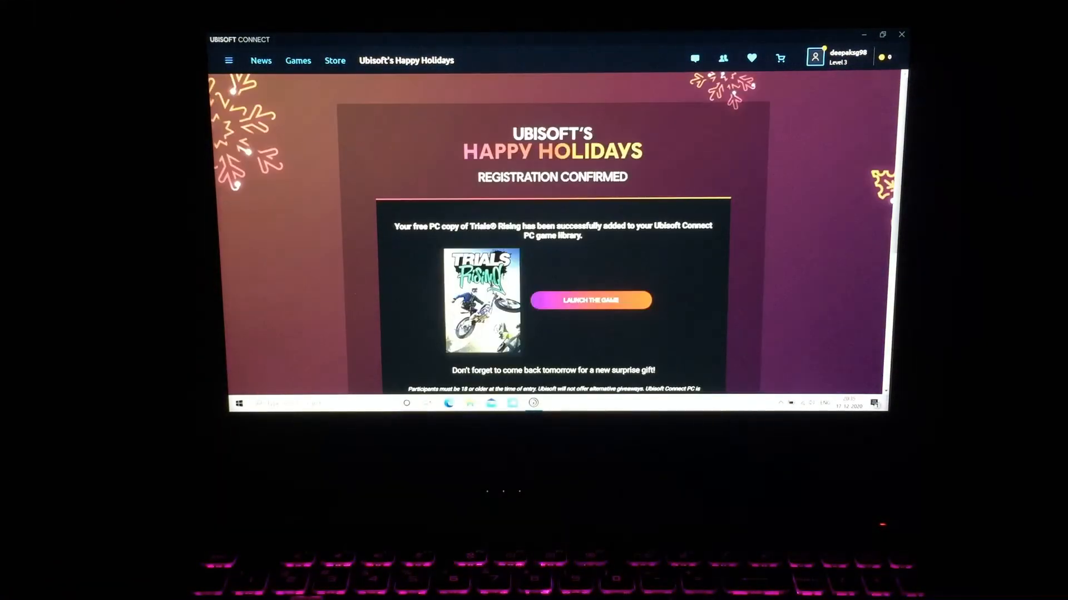
mouse_move(543, 270)
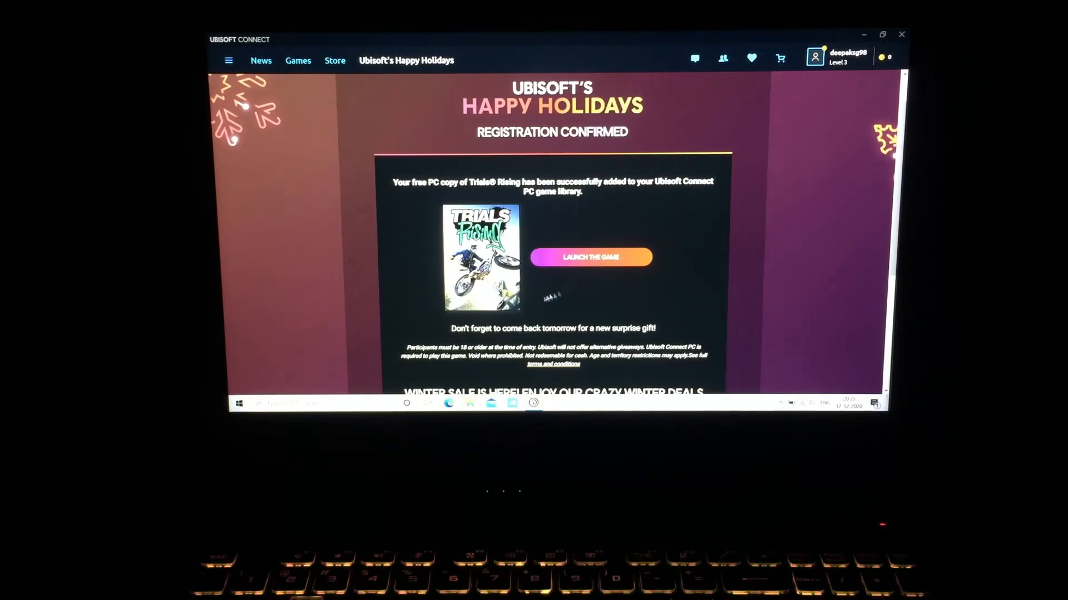
- Scroll the Registration Confirmed page to view the Launch the Game button and terms
scroll("down", 3)
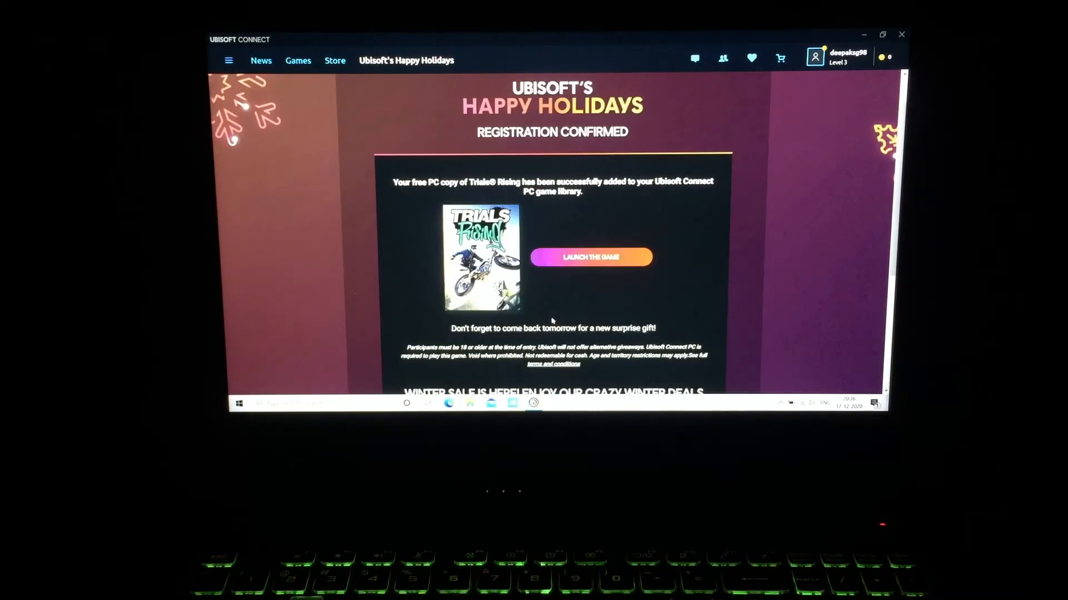
scroll("down", 3)
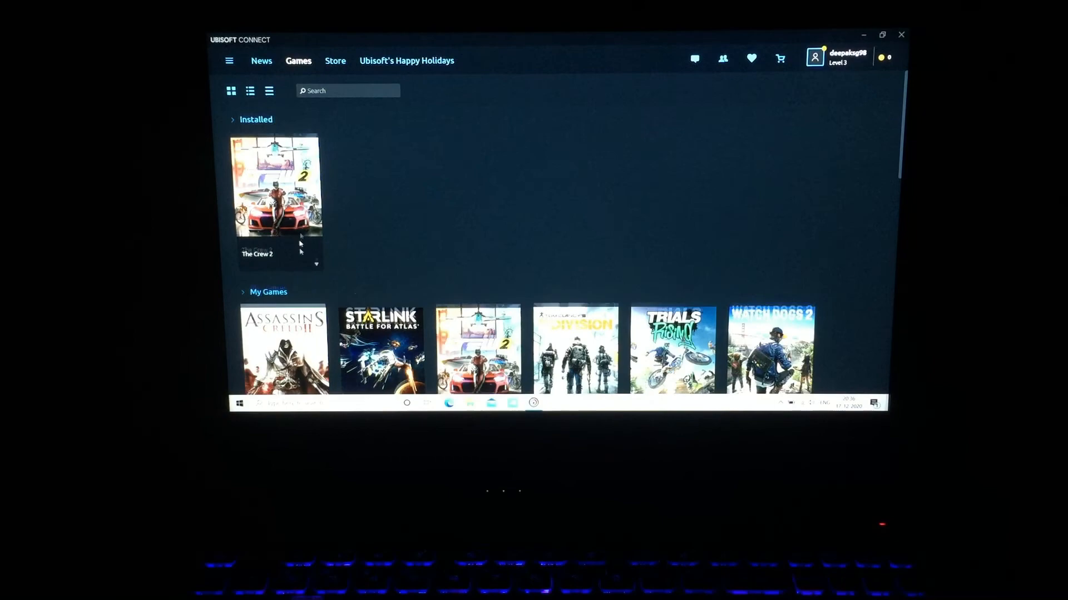
scroll("down", 3)
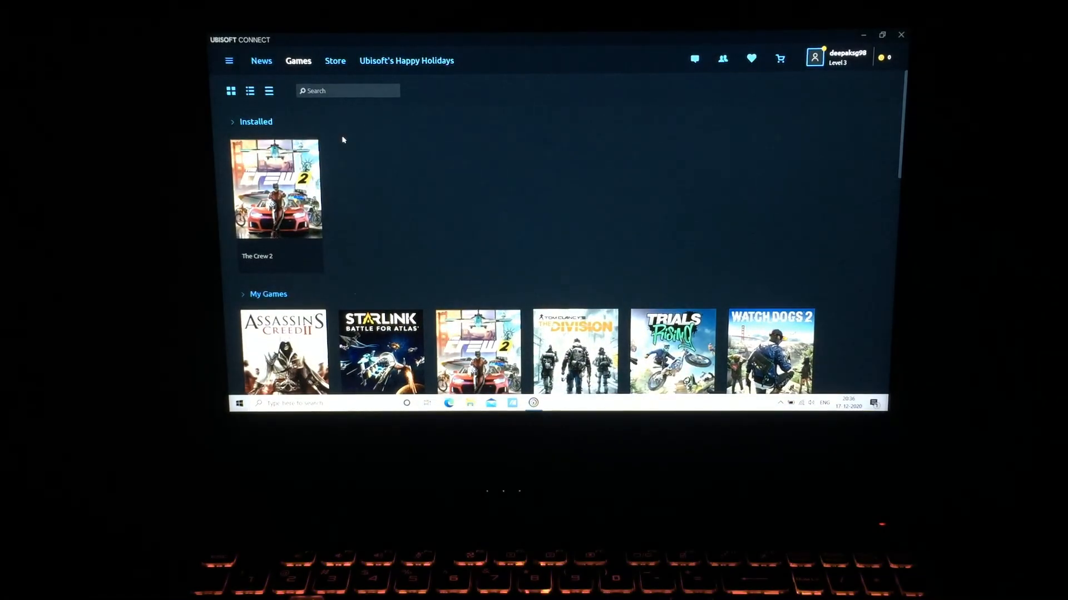
mouse_move(361, 158)
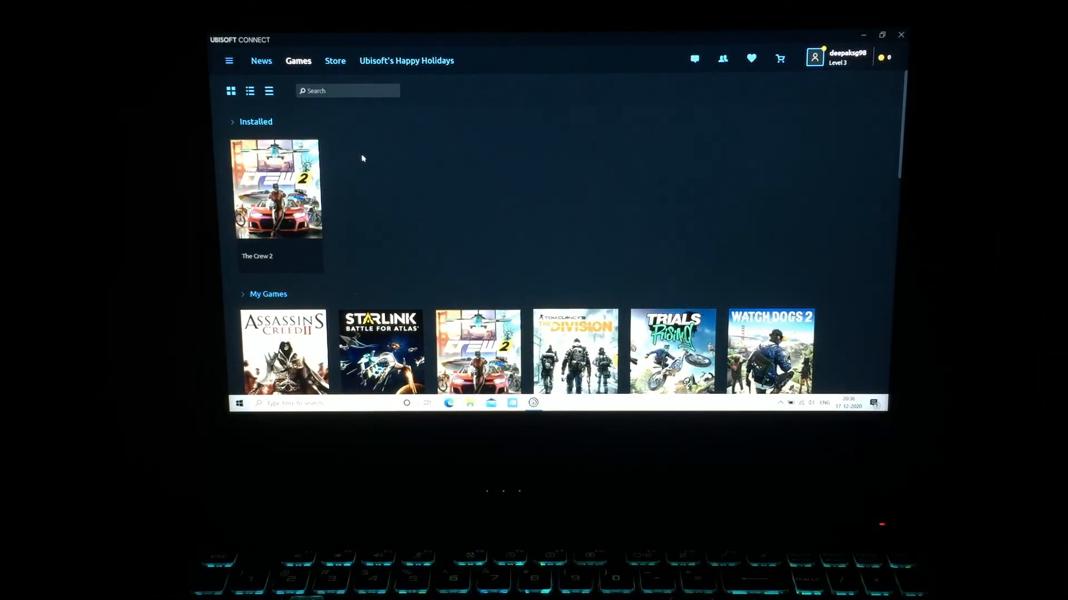
- Switch from the Games library to the Store tab and wait for it to load
left_click(406, 61)
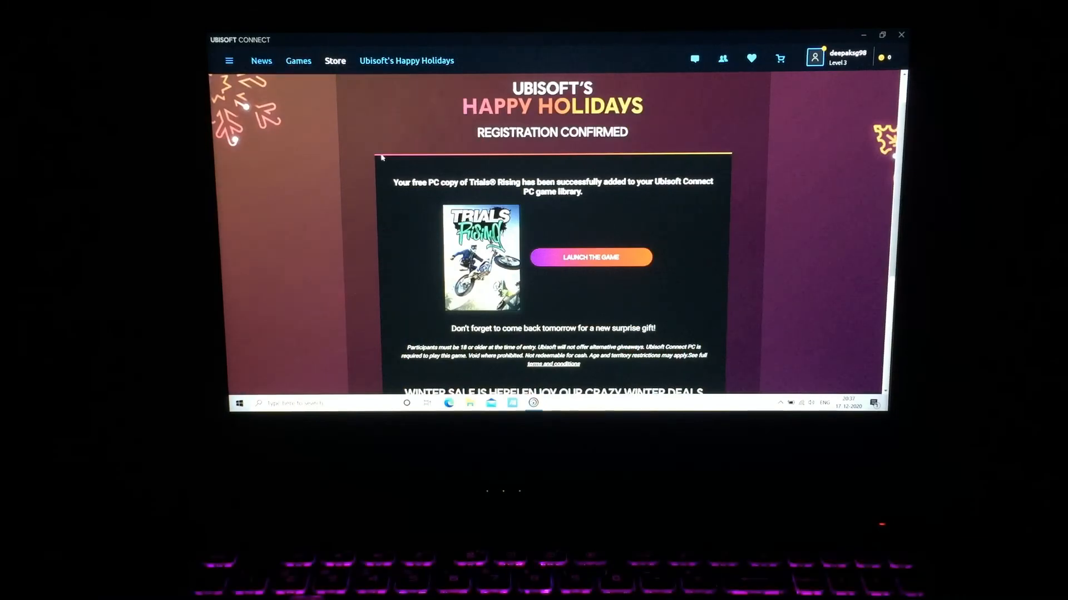
left_click(589, 258)
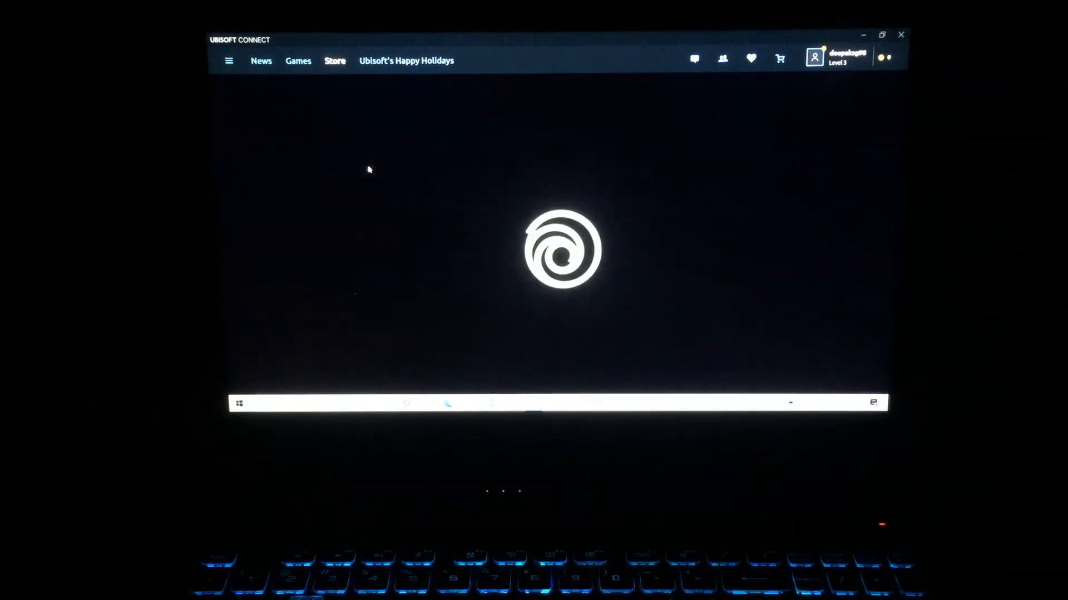